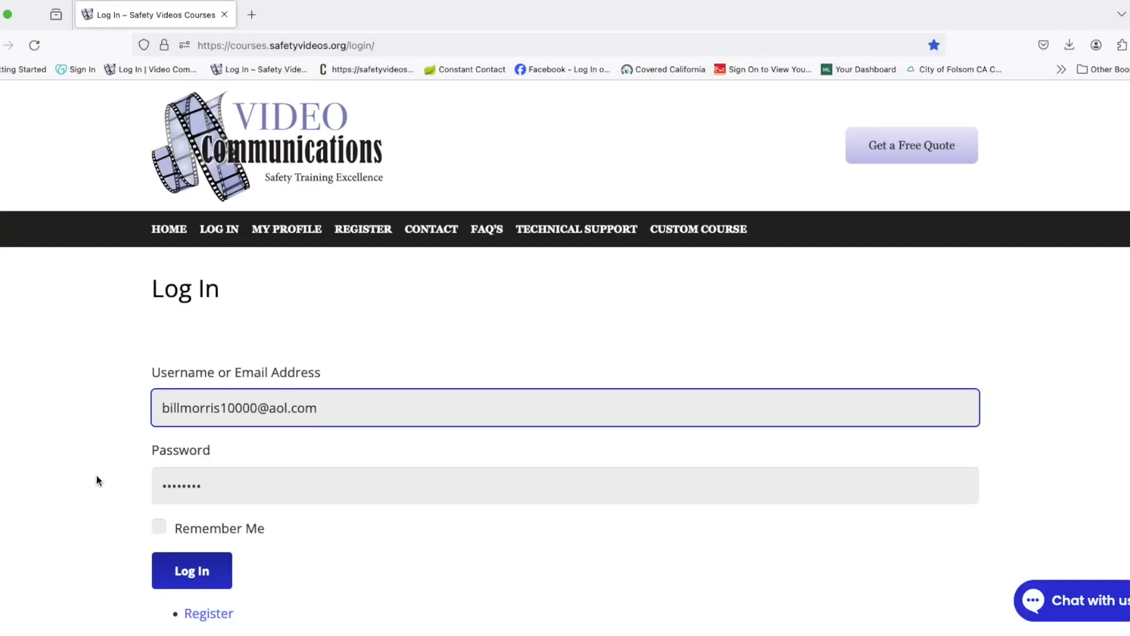
Log in with the pre-filled credentials to reach the Video Communications Group Management page.
{"action": "left_click", "coordinate": [191, 570]}
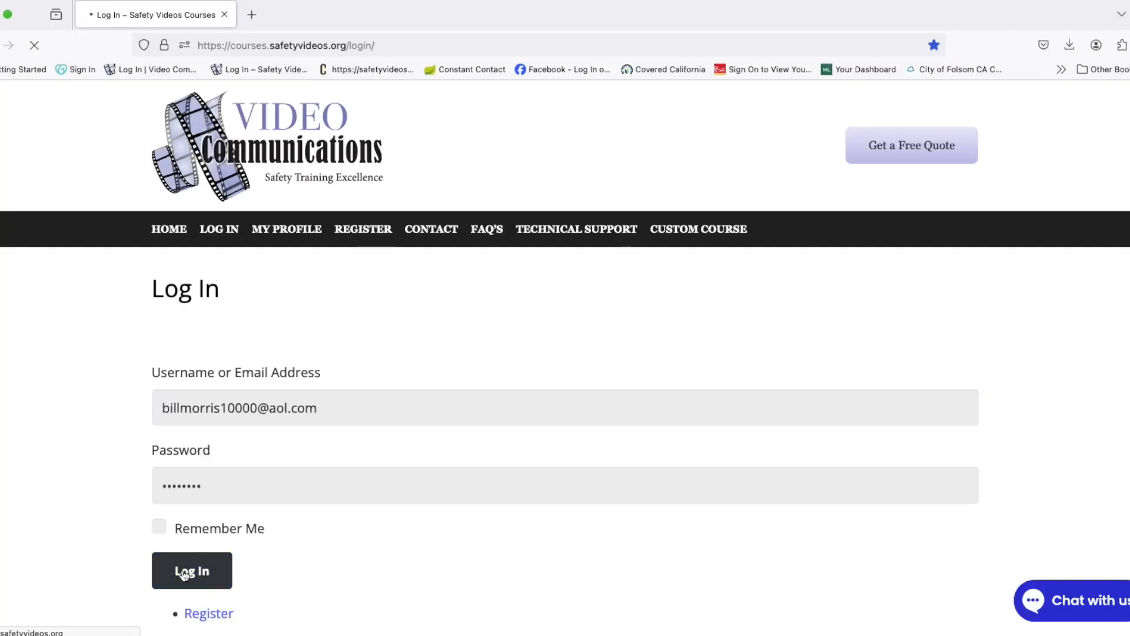
{"action": "left_click", "coordinate": [192, 570]}
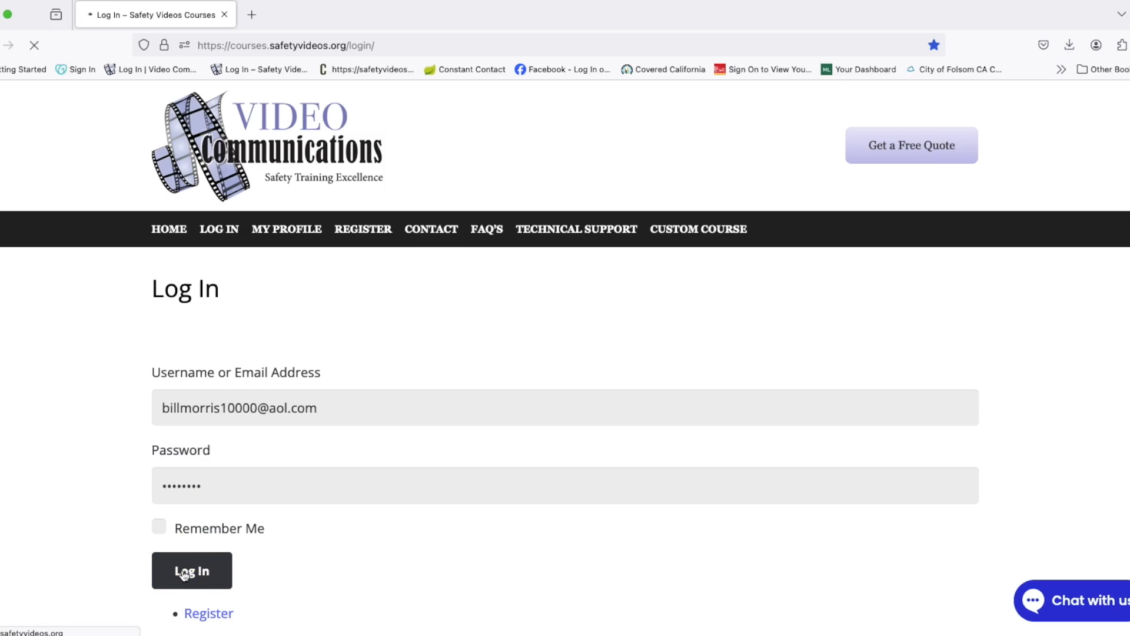
{"action": "left_click", "coordinate": [188, 571]}
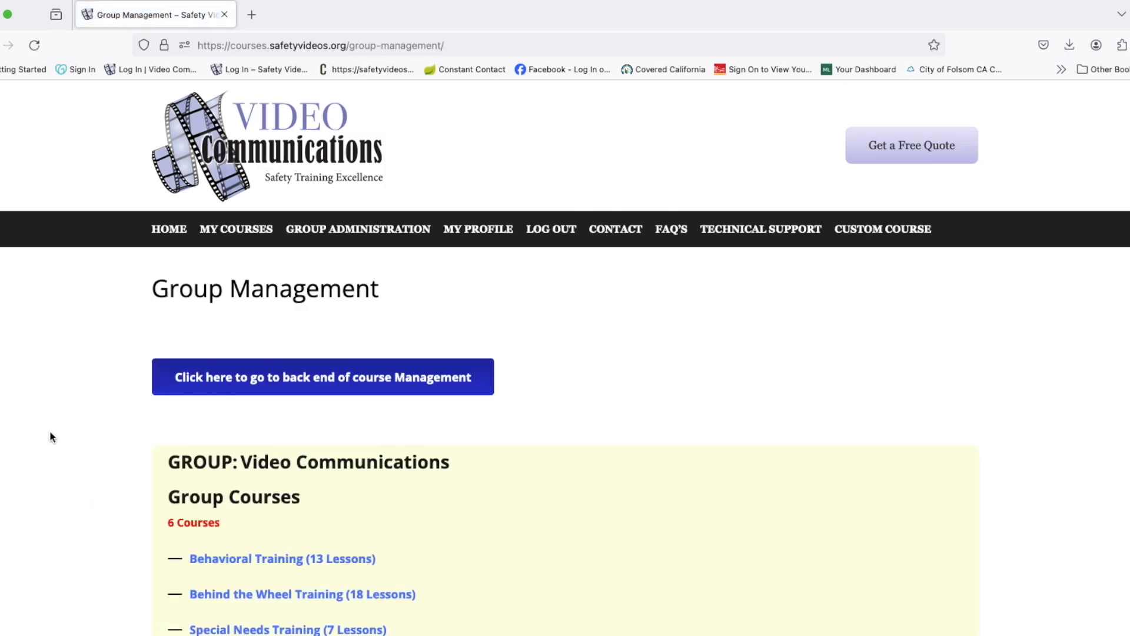
Scroll down to the group calendar and expand Diversified Safety Training to show its three lessons.
{"action": "scroll", "scroll_direction": "down", "scroll_amount": 3}
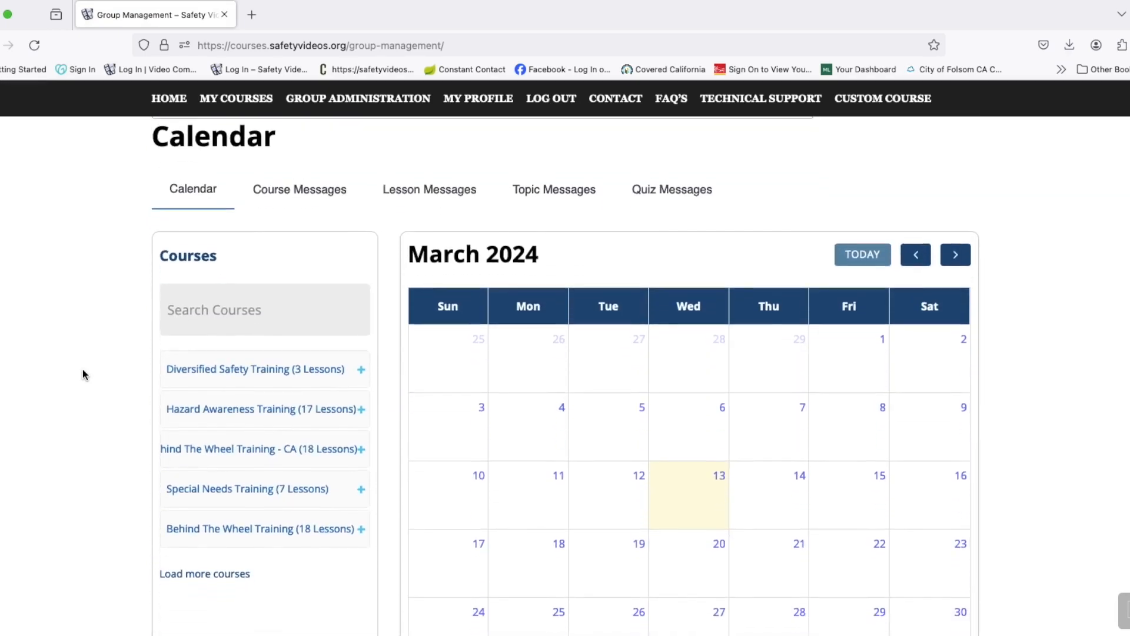
{"action": "scroll", "scroll_direction": "down", "scroll_amount": 3}
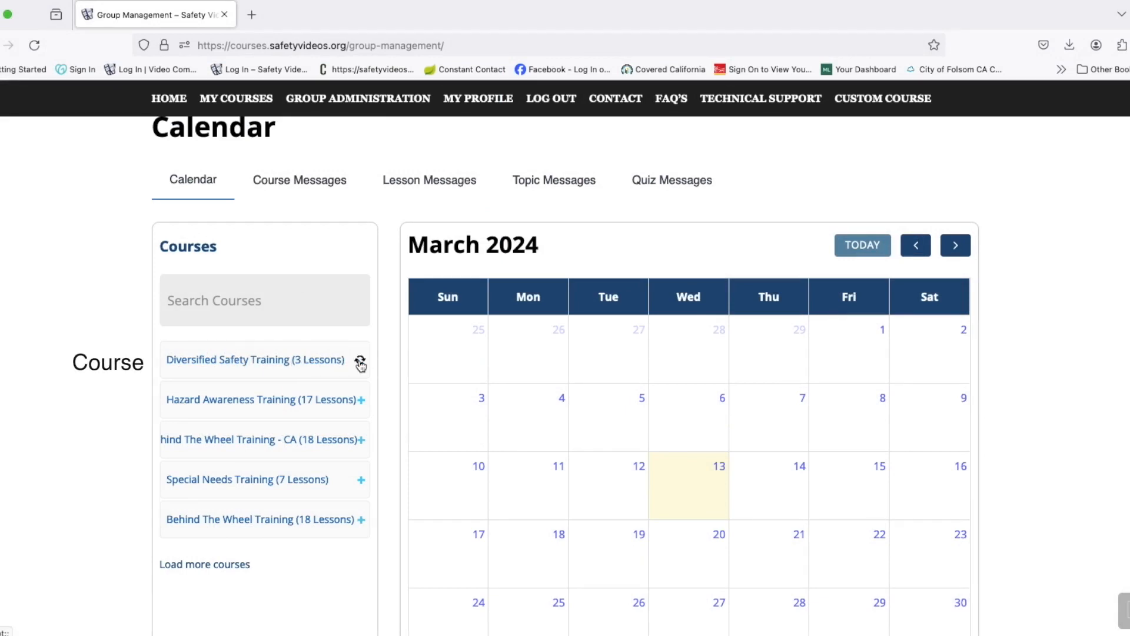
{"action": "left_click", "coordinate": [360, 360]}
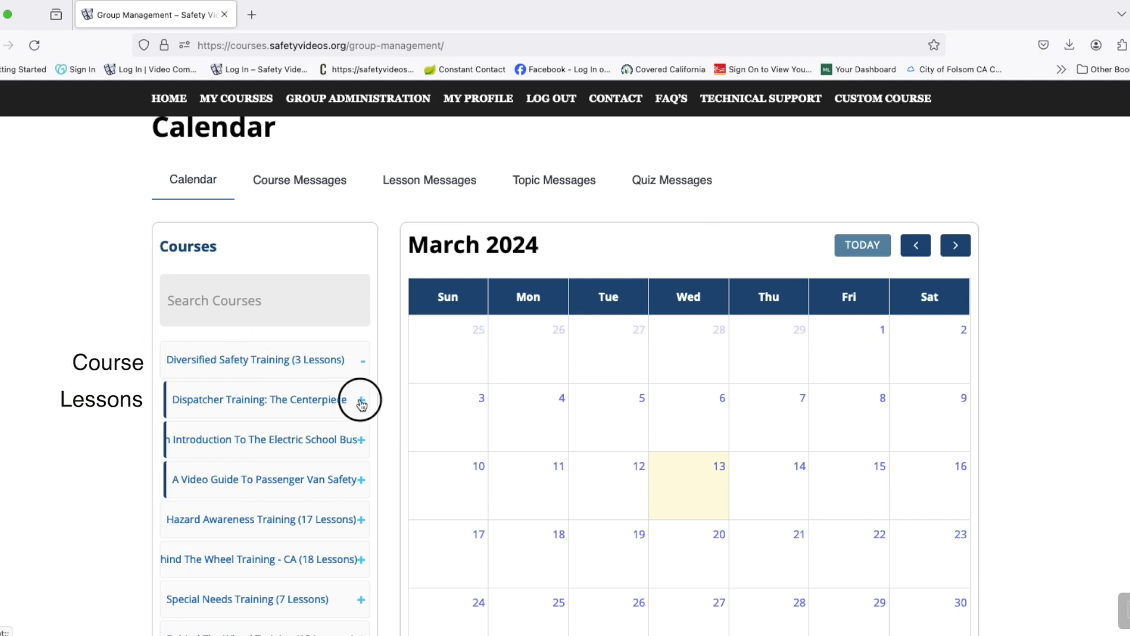
{"action": "left_click", "coordinate": [361, 400]}
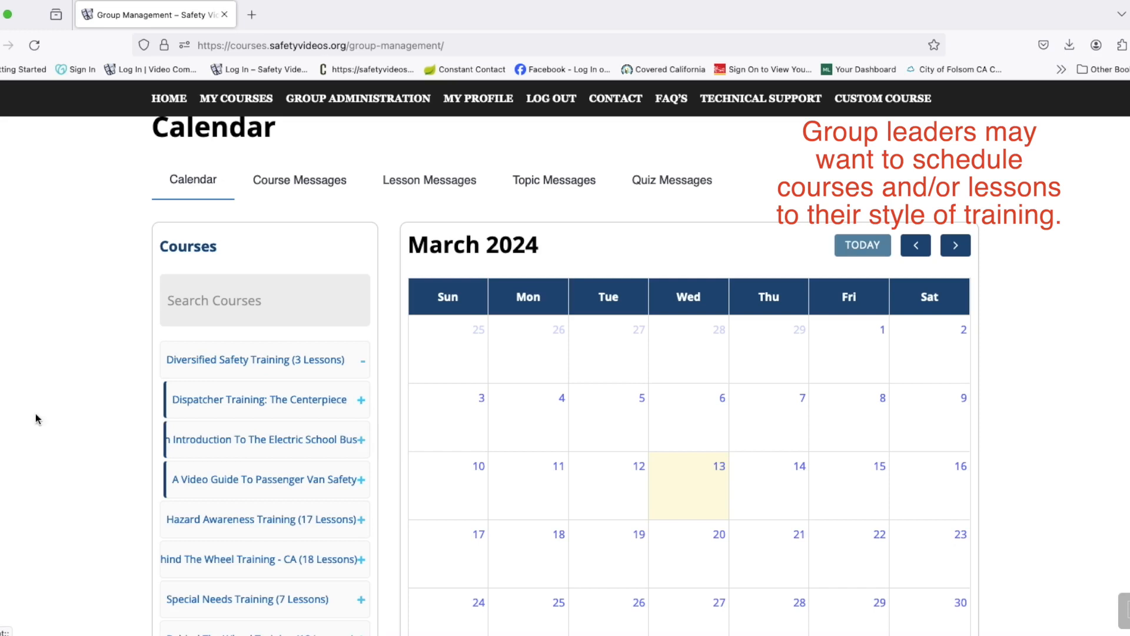
{"action": "mouse_move", "coordinate": [25, 421]}
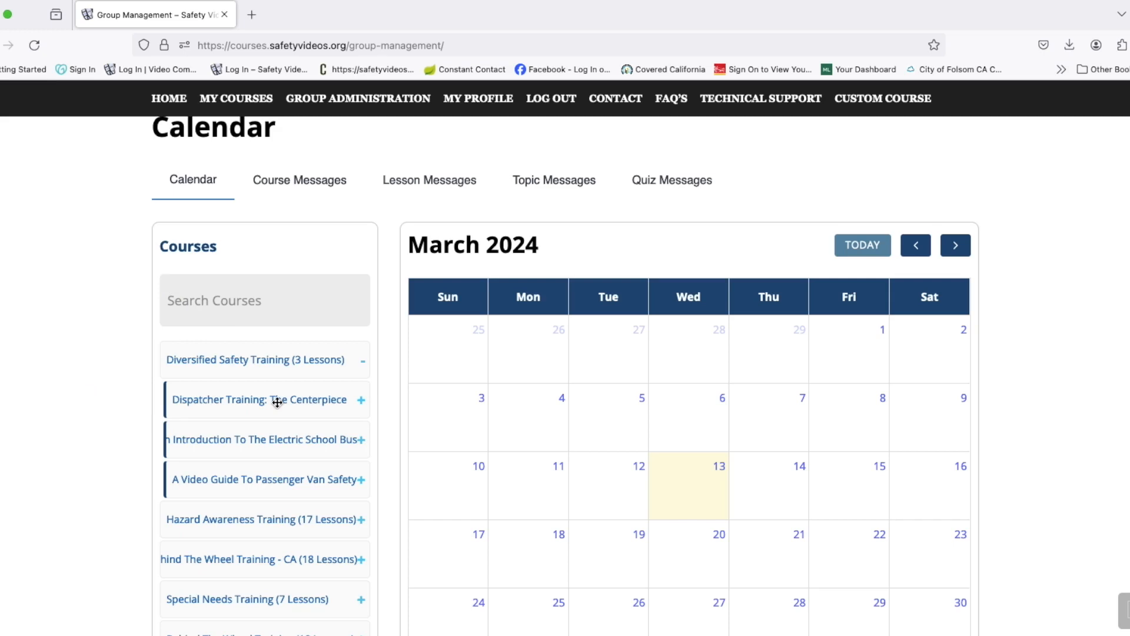
Drag the Dispatcher Training: The Centerpiece lesson onto Wednesday, March 20 on the calendar.
{"action": "left_click_drag", "start_coordinate": [276, 400], "coordinate": [364, 415]}
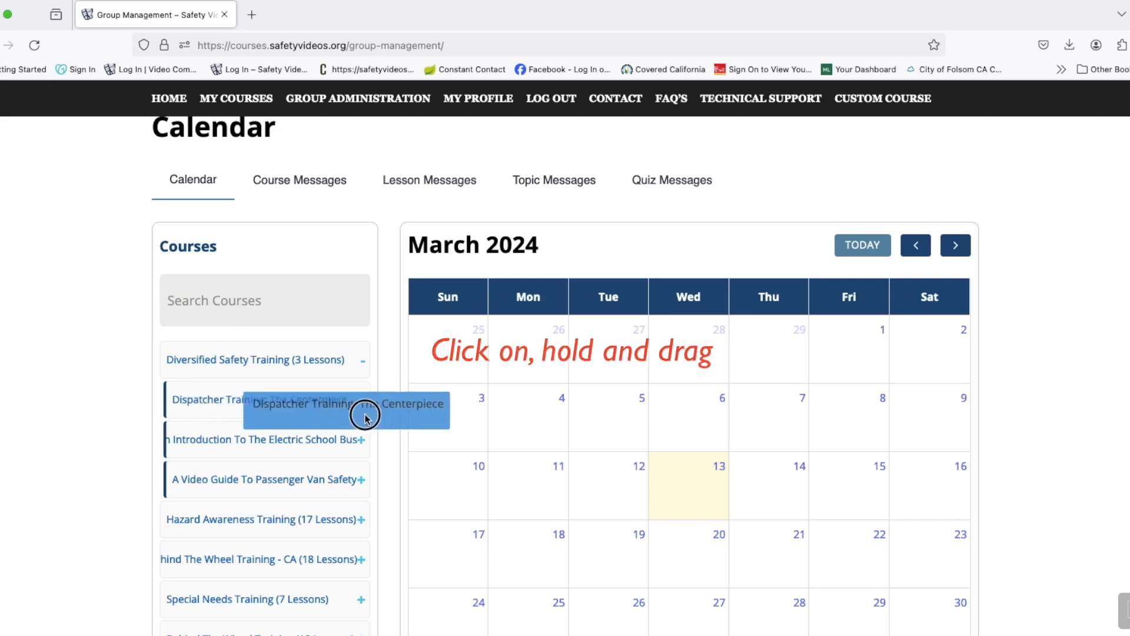
{"action": "left_click_drag", "start_coordinate": [366, 418], "coordinate": [677, 562]}
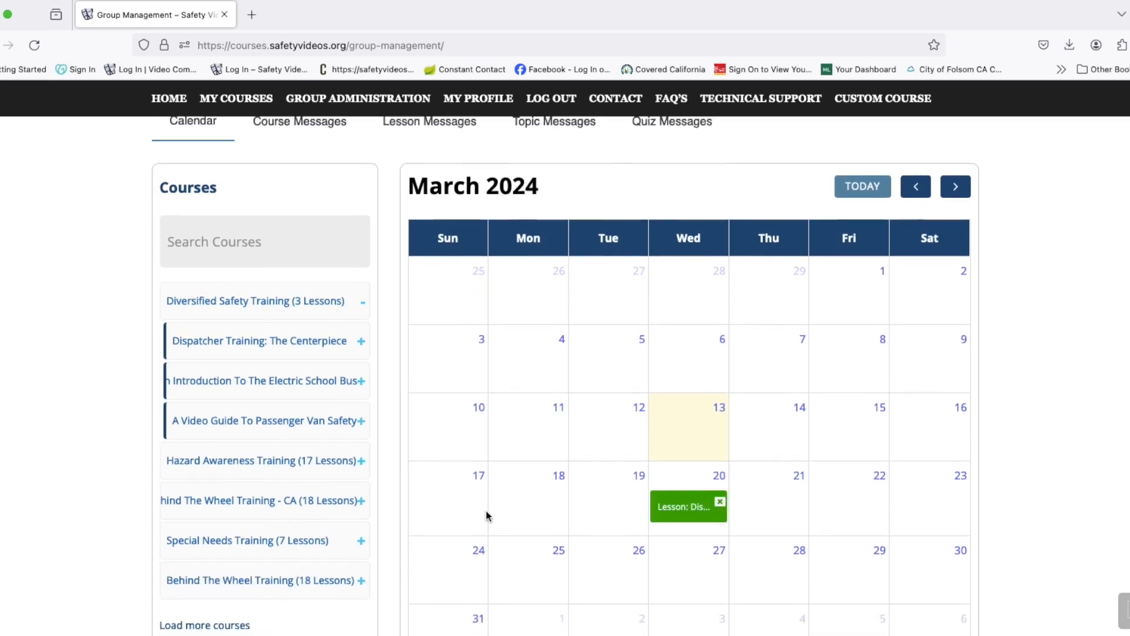
{"action": "scroll", "scroll_direction": "down", "scroll_amount": 3}
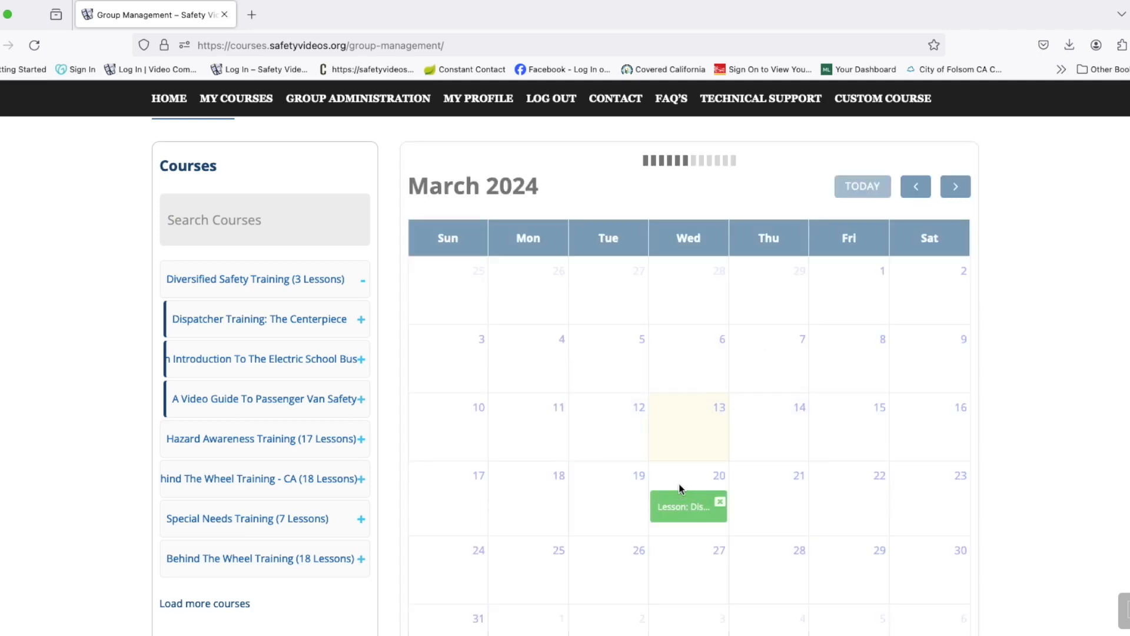
Assign the March 20 lesson to Video Communications, starting March 20 and ending after 24 hours.
{"action": "left_click", "coordinate": [682, 507]}
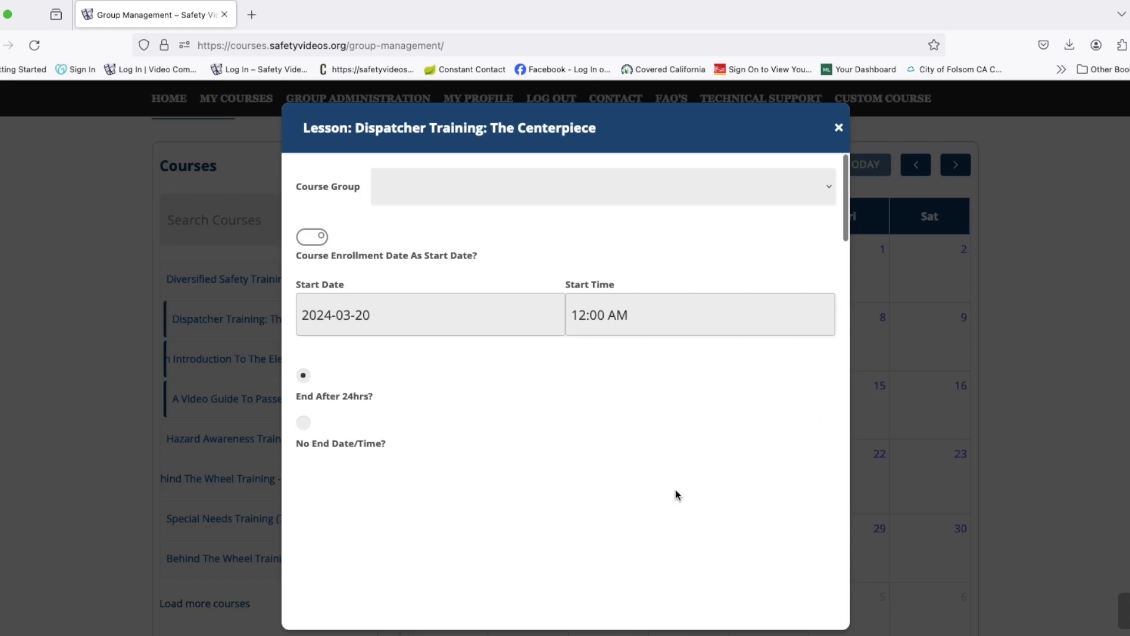
{"action": "mouse_move", "coordinate": [632, 480]}
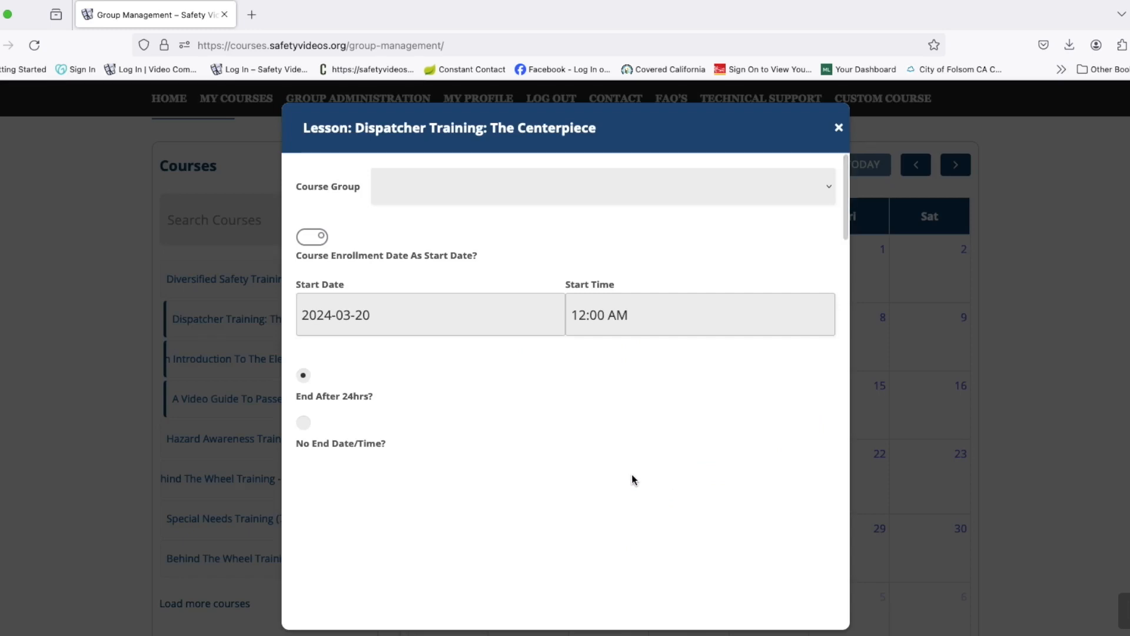
{"action": "mouse_move", "coordinate": [660, 187]}
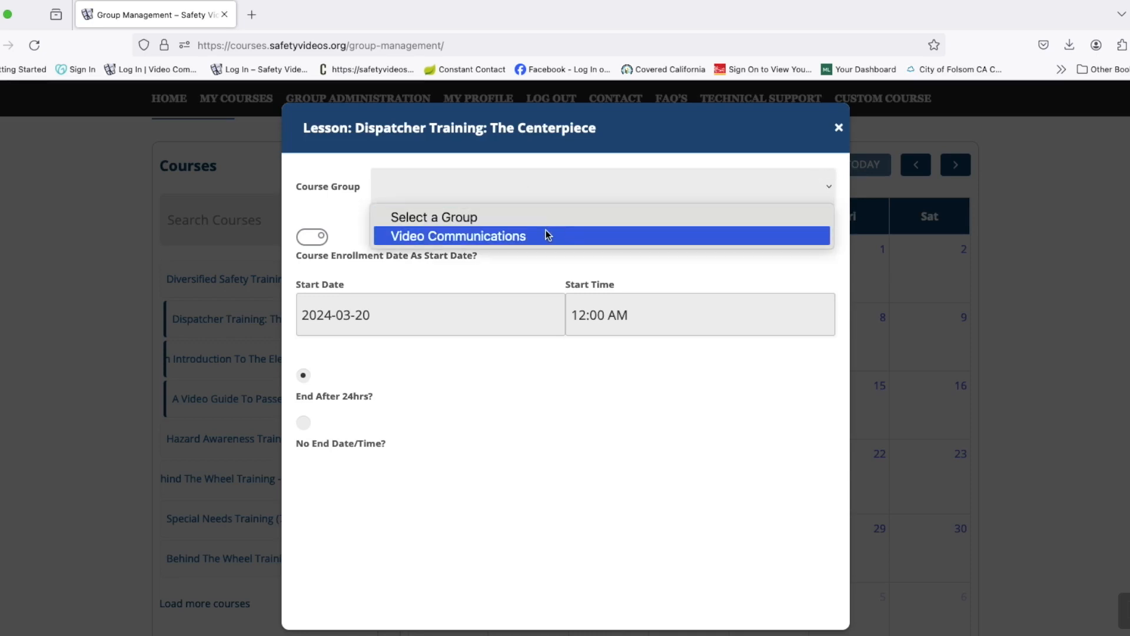
{"action": "left_click", "coordinate": [458, 235]}
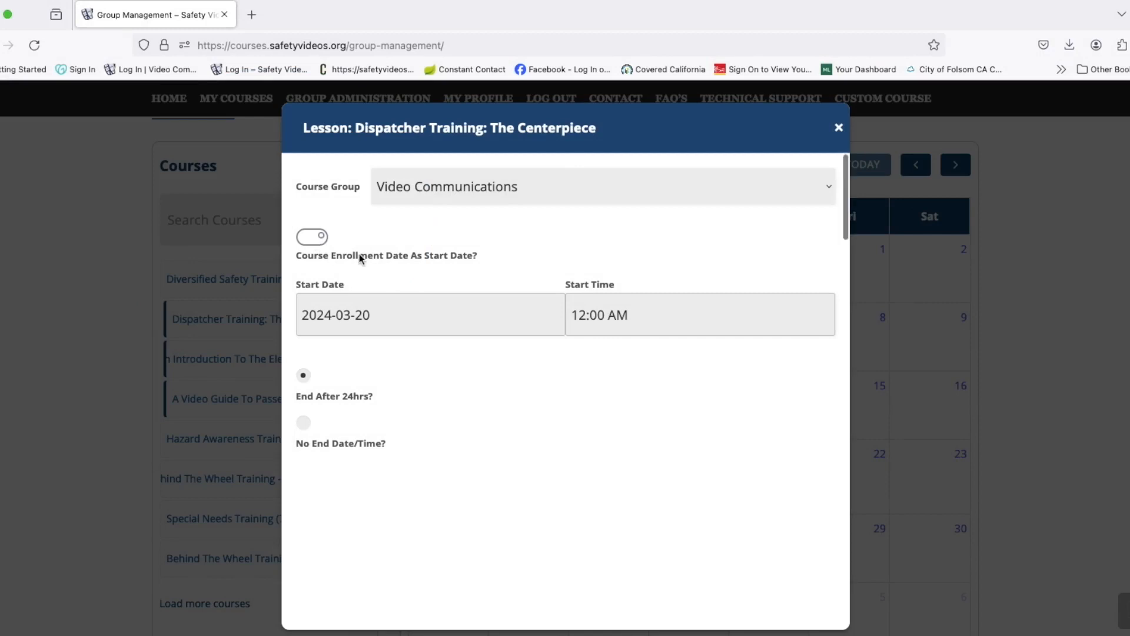
{"action": "mouse_move", "coordinate": [483, 269]}
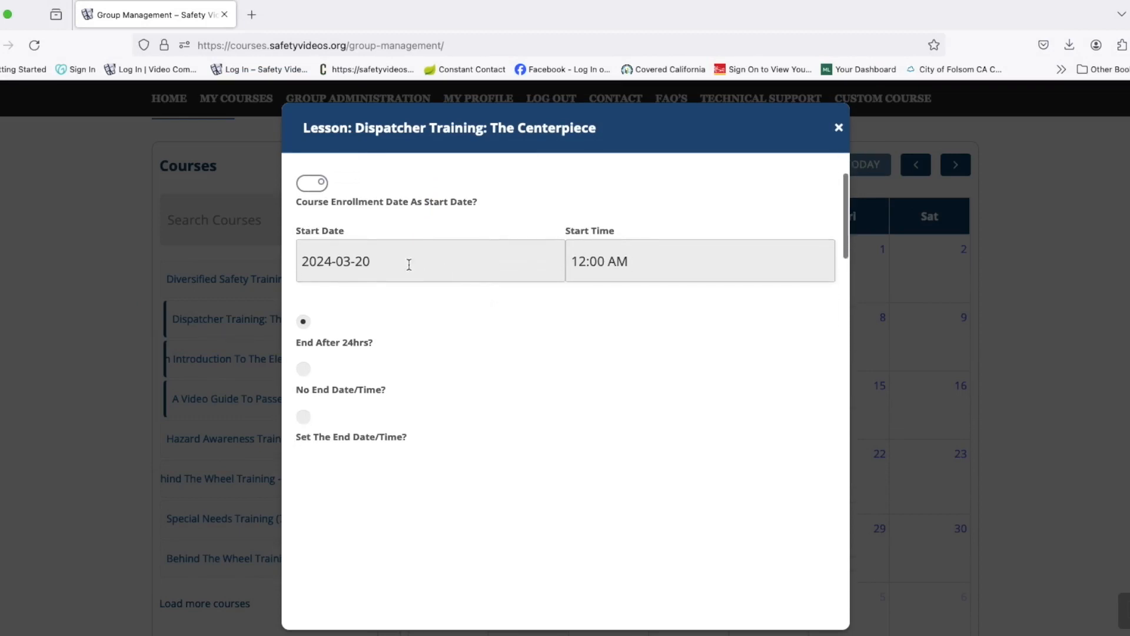
{"action": "left_click", "coordinate": [371, 262]}
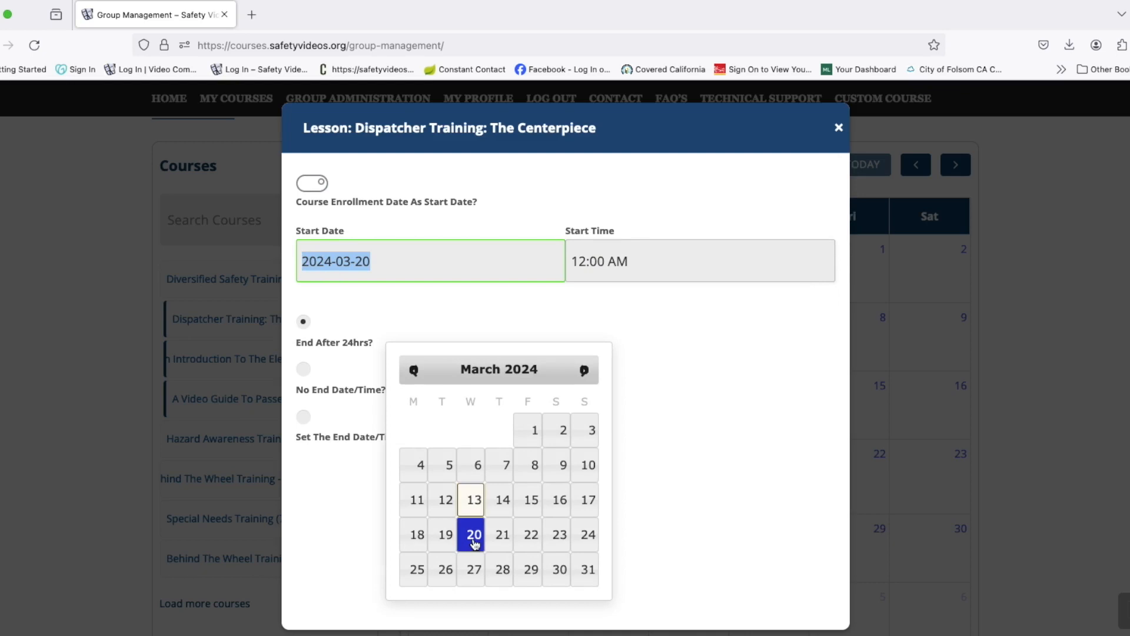
{"action": "left_click", "coordinate": [470, 535]}
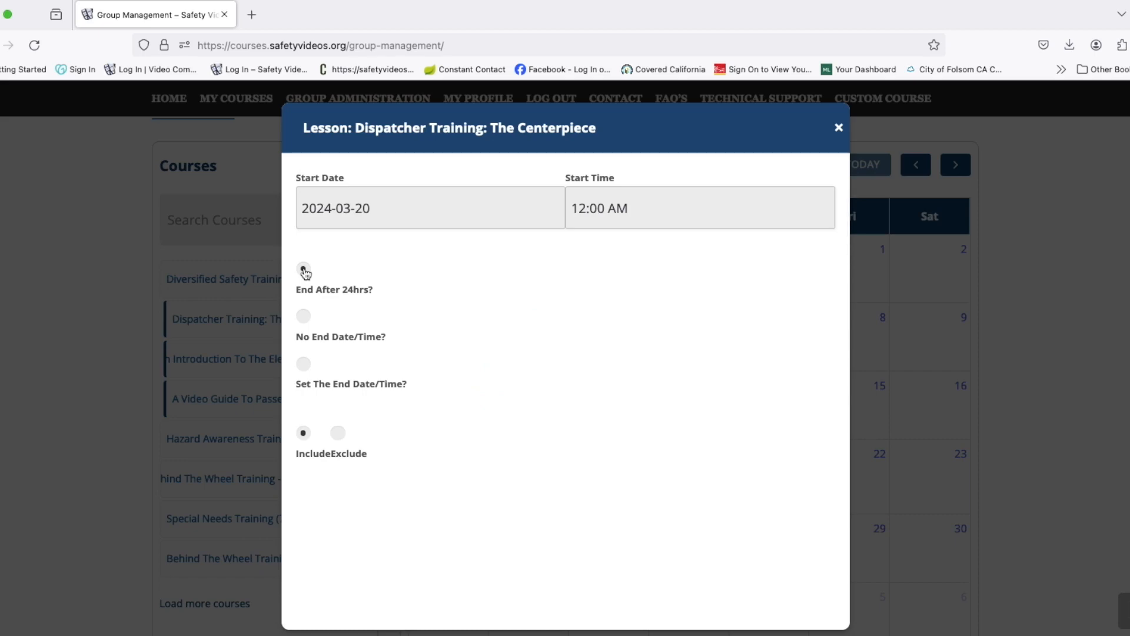
{"action": "left_click", "coordinate": [304, 268]}
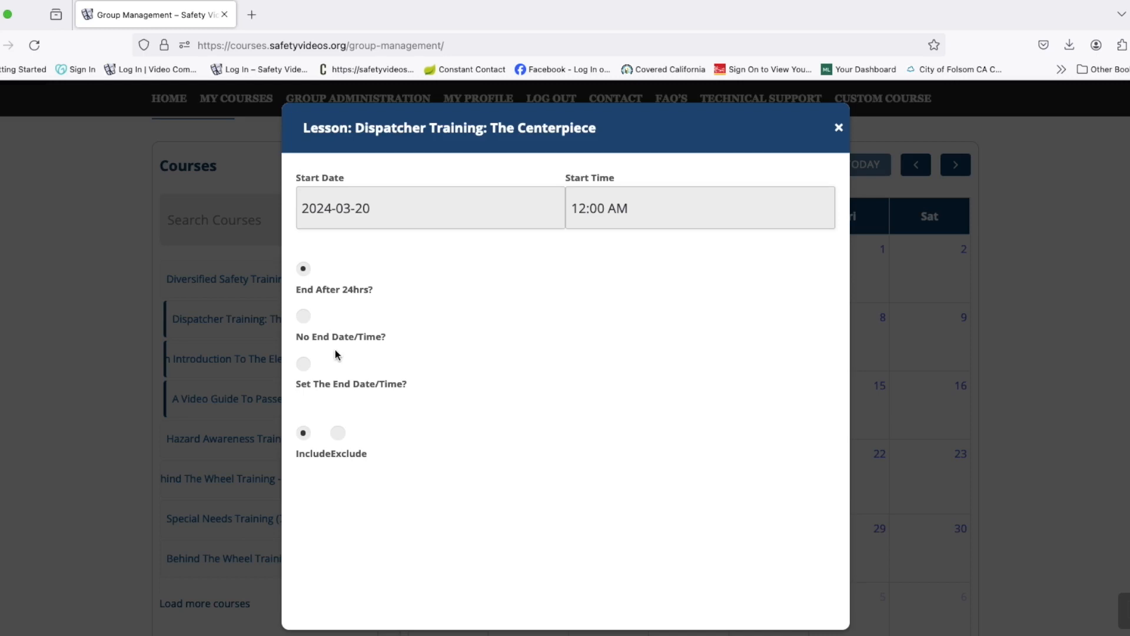
{"action": "mouse_move", "coordinate": [303, 365]}
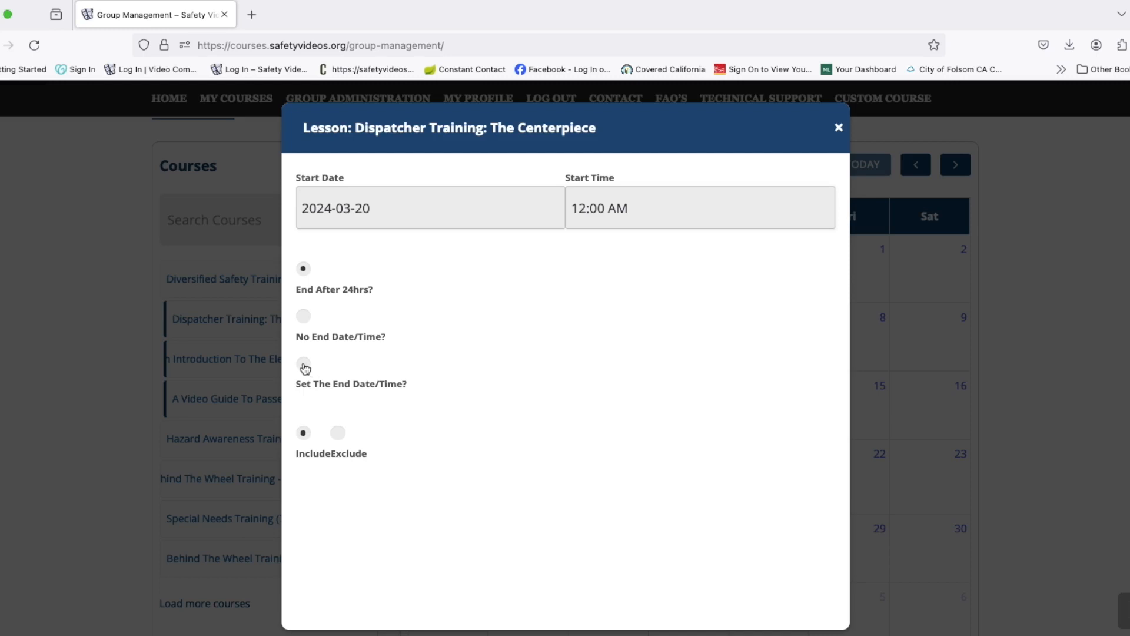
Set a specific end date of 27 March 2024, 11:59 PM, and save the schedule.
{"action": "left_click", "coordinate": [303, 364]}
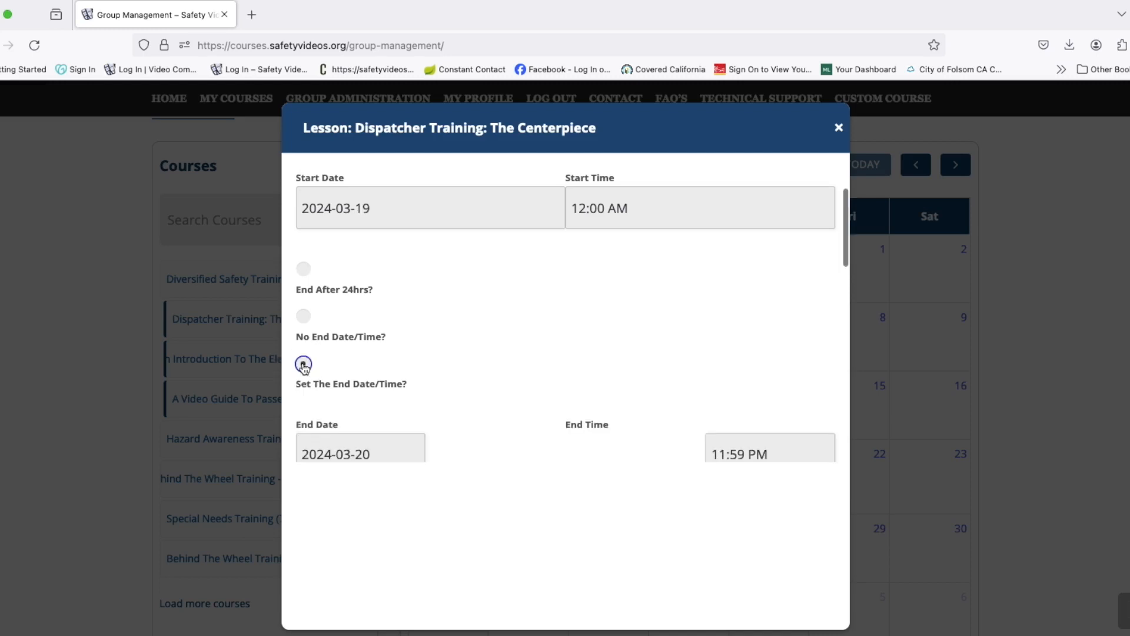
{"action": "left_click", "coordinate": [360, 454]}
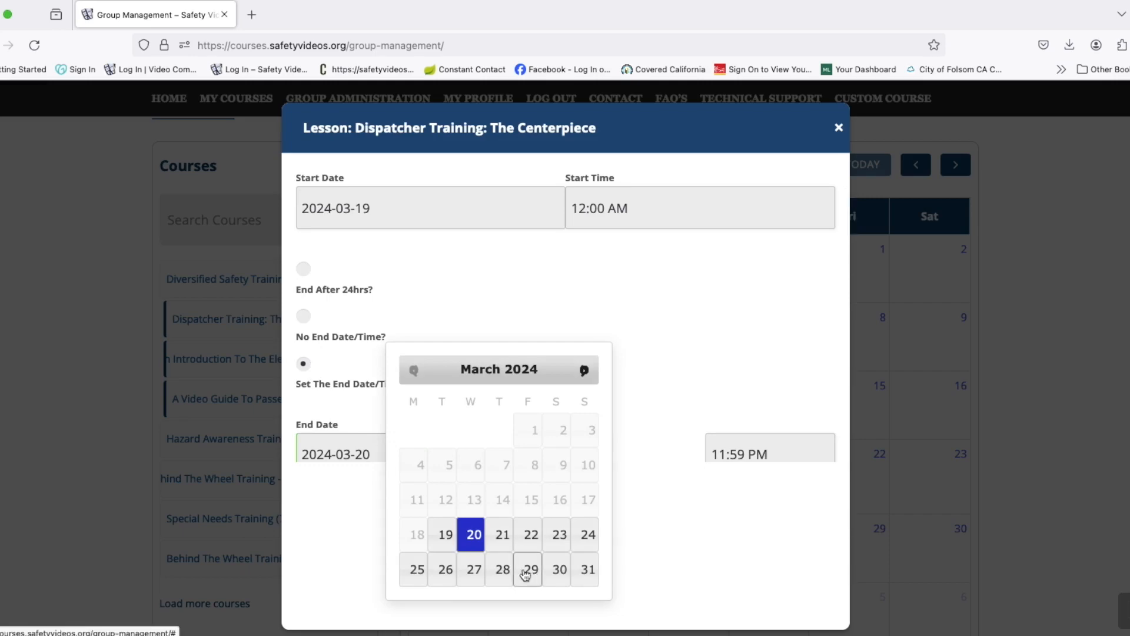
{"action": "left_click", "coordinate": [470, 569]}
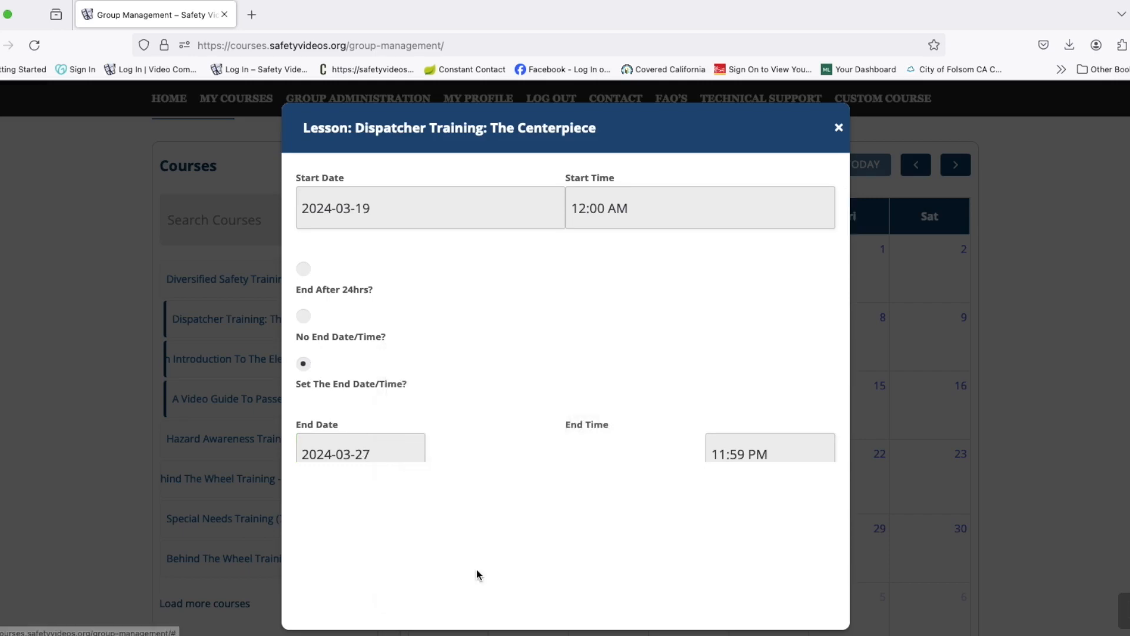
{"action": "scroll", "scroll_direction": "down", "scroll_amount": 3}
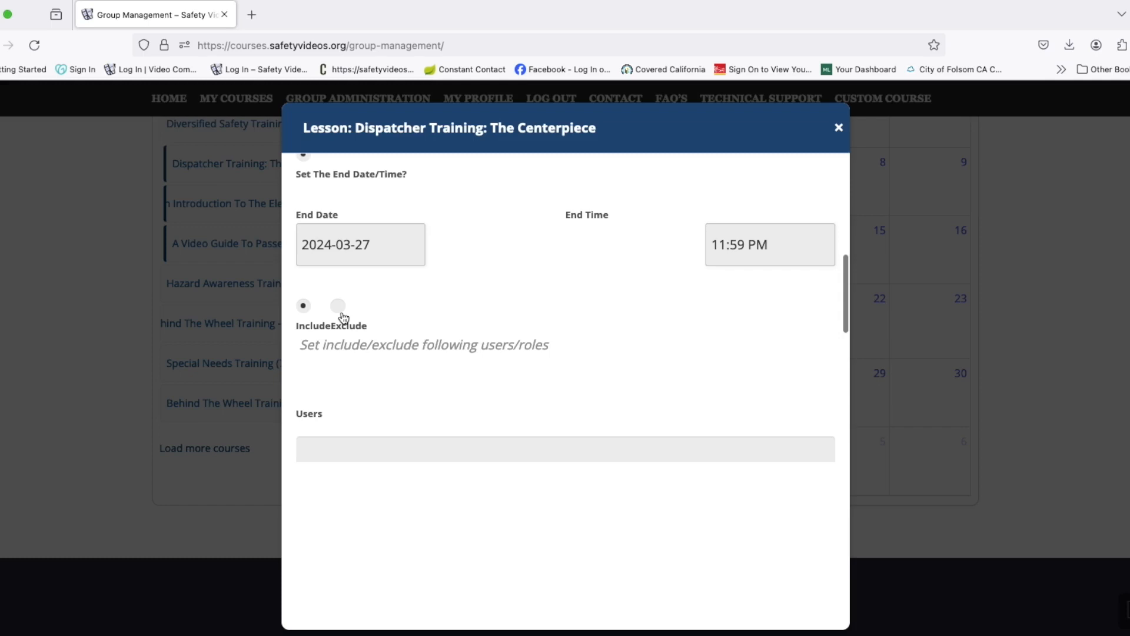
{"action": "mouse_move", "coordinate": [370, 322]}
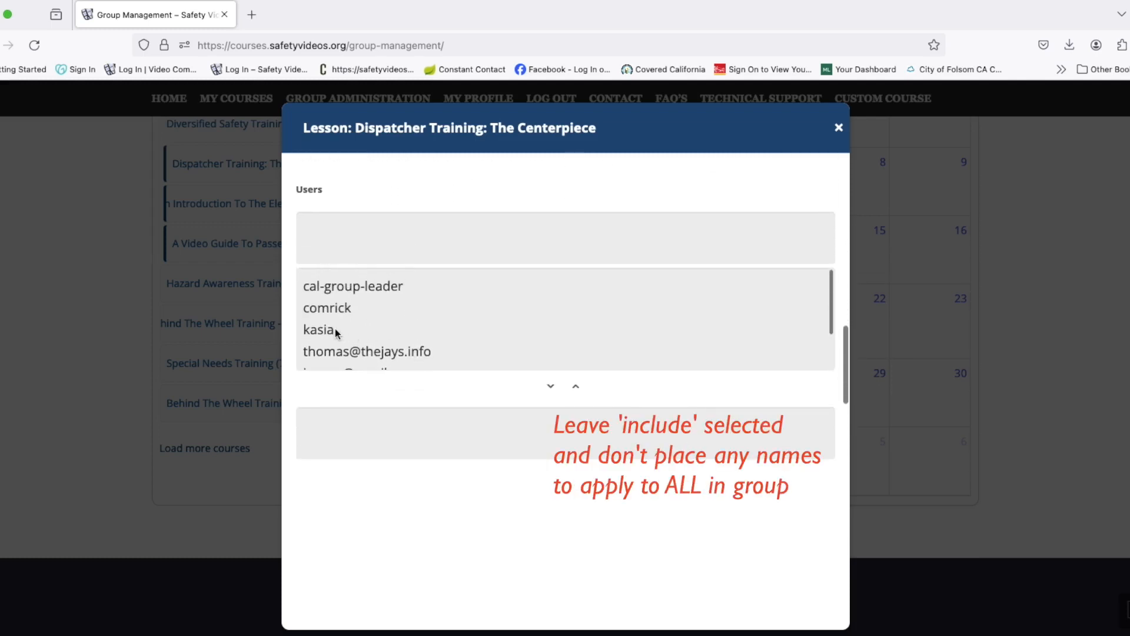
{"action": "left_click", "coordinate": [320, 329]}
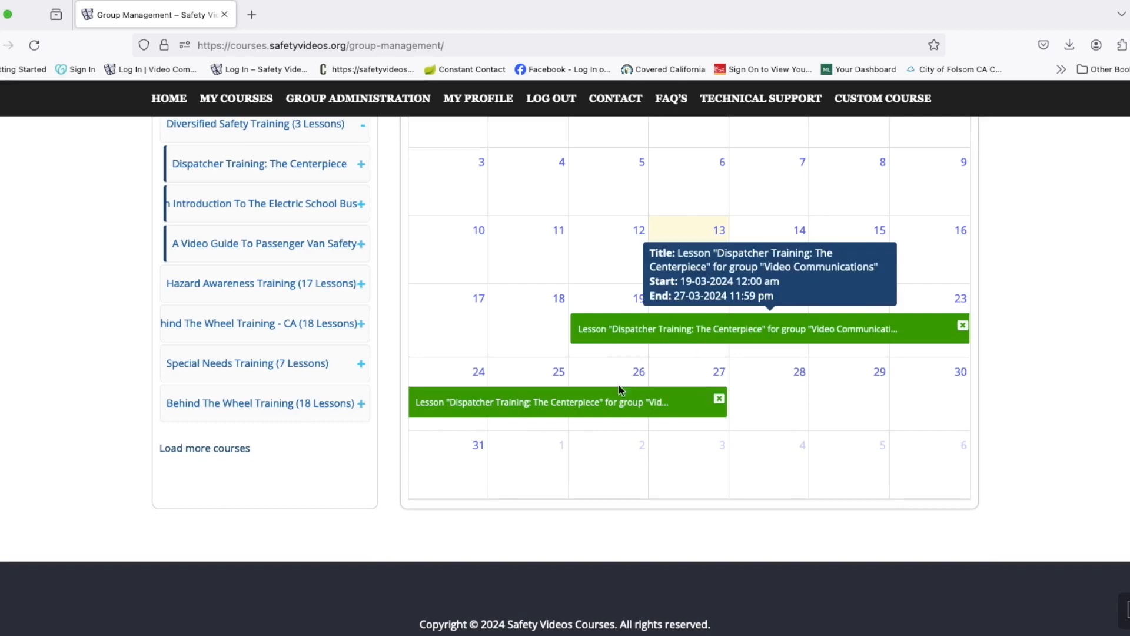
{"action": "mouse_move", "coordinate": [529, 404]}
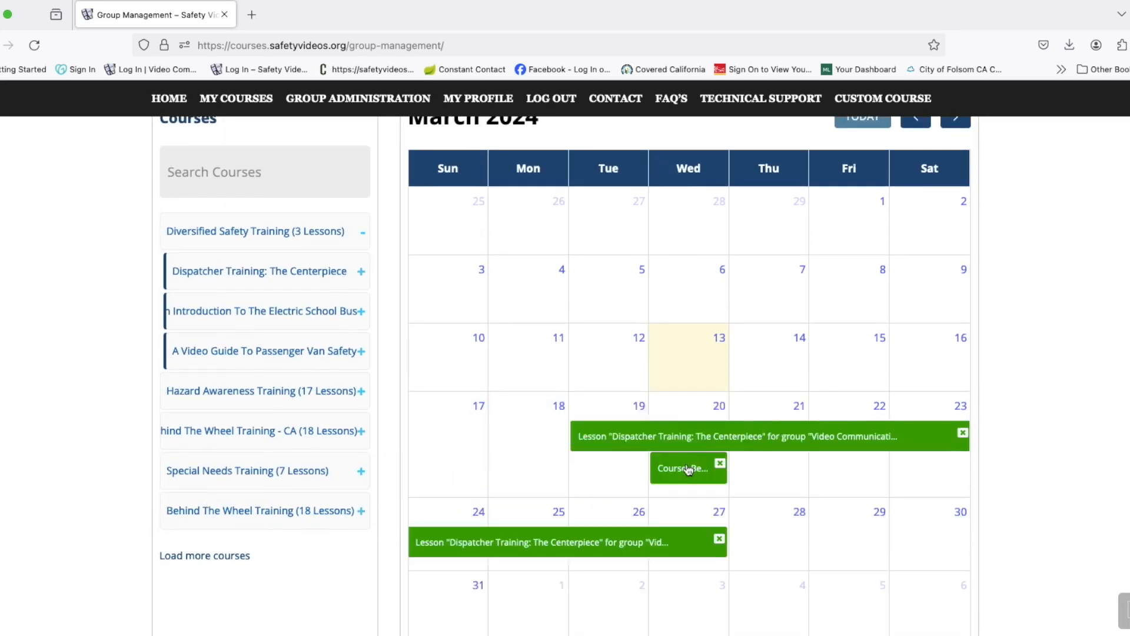
Save the Behind the Wheel Training schedule and confirm moving it to 27 March.
{"action": "left_click", "coordinate": [684, 468]}
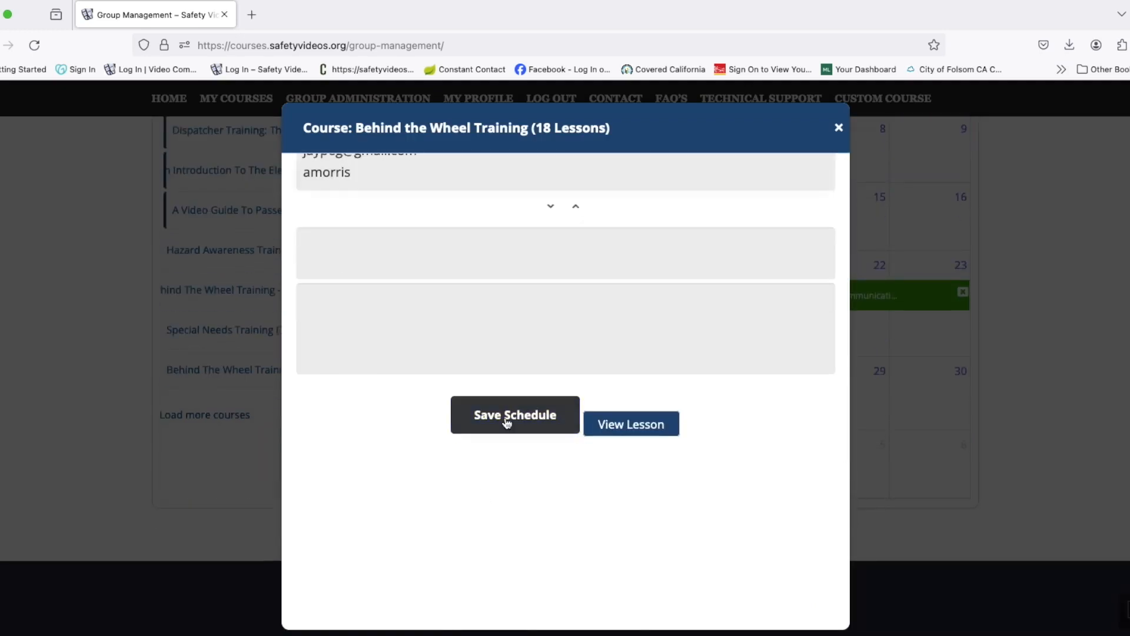
{"action": "left_click", "coordinate": [514, 415]}
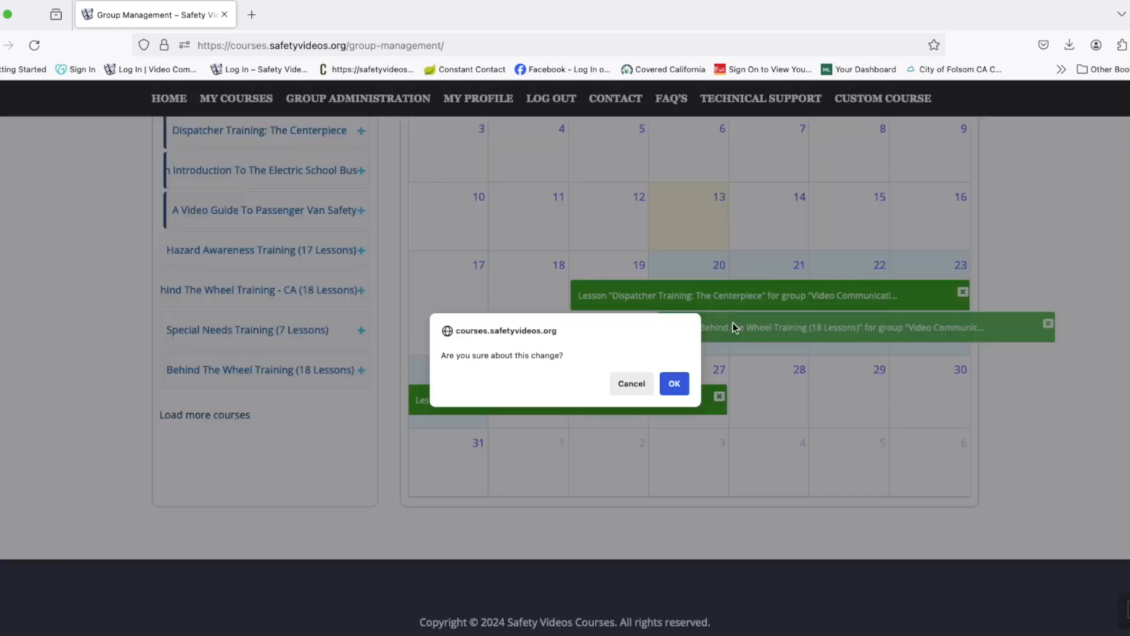
{"action": "left_click", "coordinate": [675, 383]}
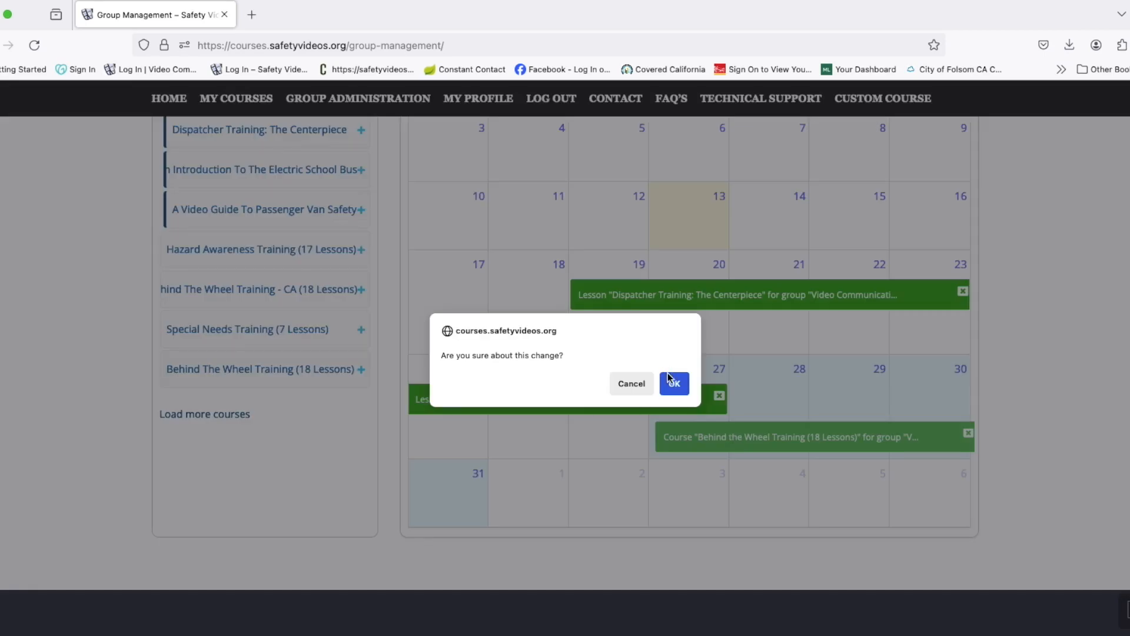
{"action": "left_click", "coordinate": [674, 384]}
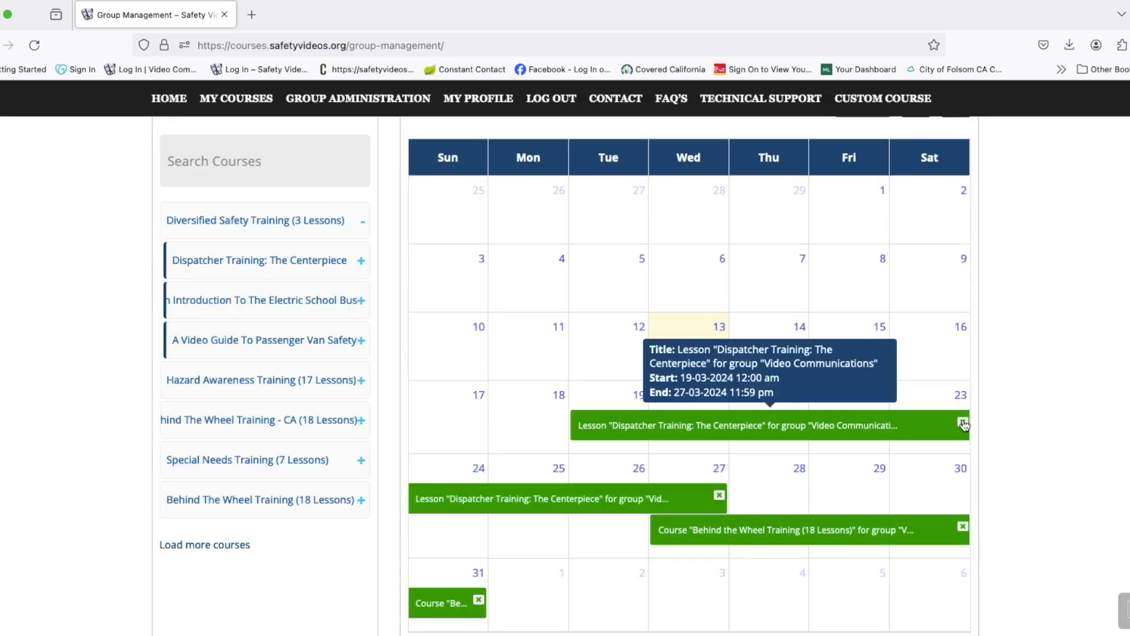
Delete the Dispatcher Training and Behind the Wheel schedules, then assign Hazard Awareness Training to Video Communications.
{"action": "left_click", "coordinate": [962, 425]}
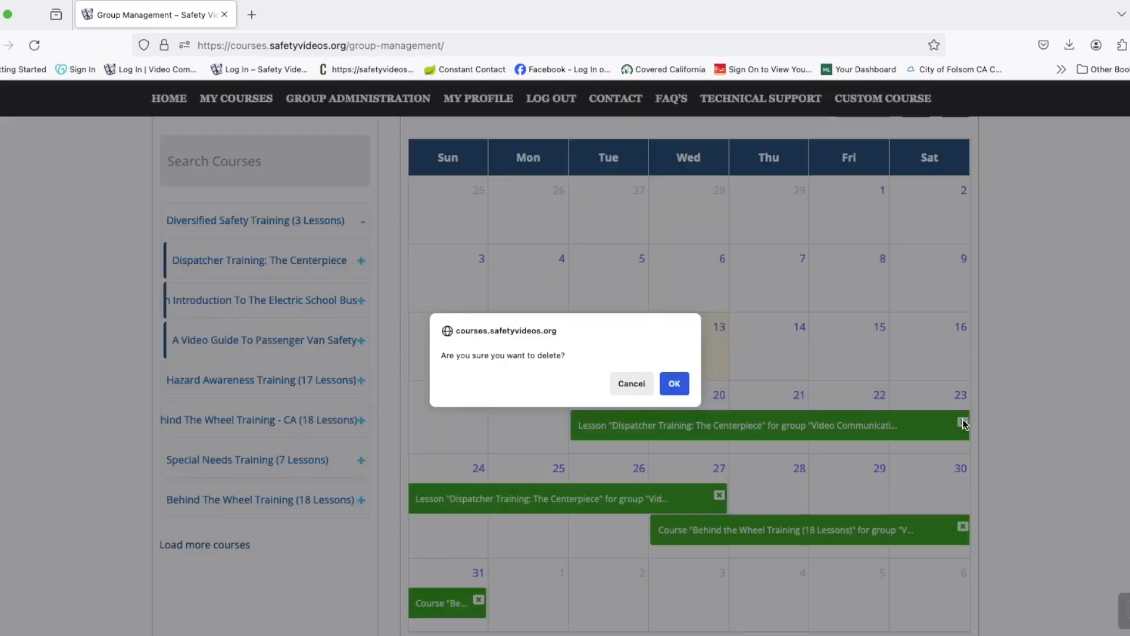
{"action": "left_click", "coordinate": [675, 384]}
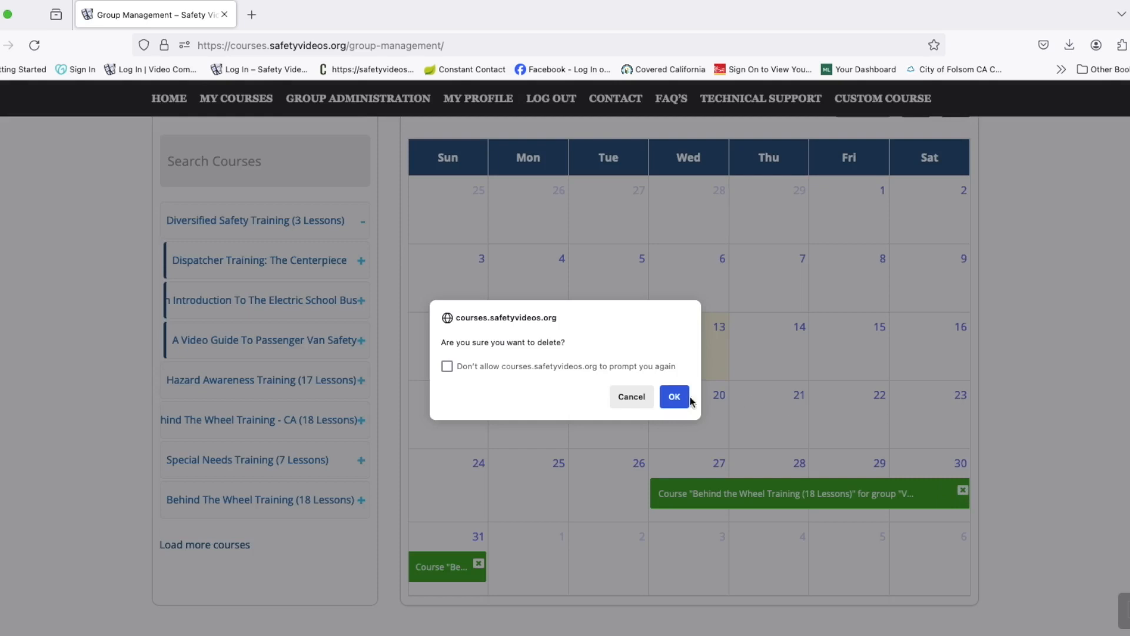
{"action": "left_click", "coordinate": [674, 396]}
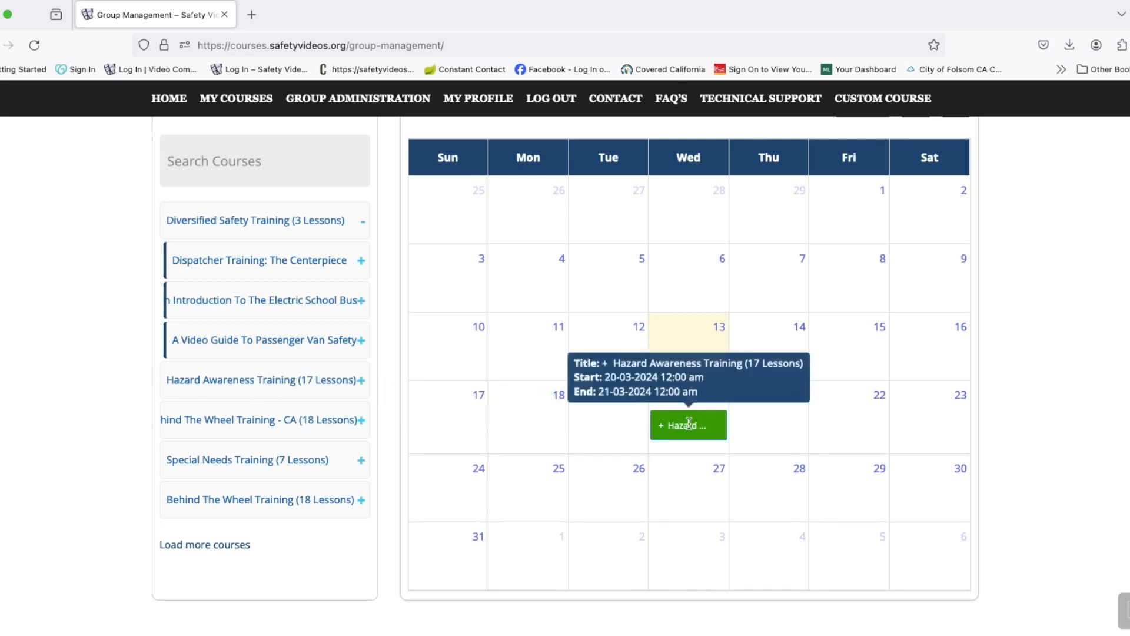
{"action": "left_click", "coordinate": [689, 426]}
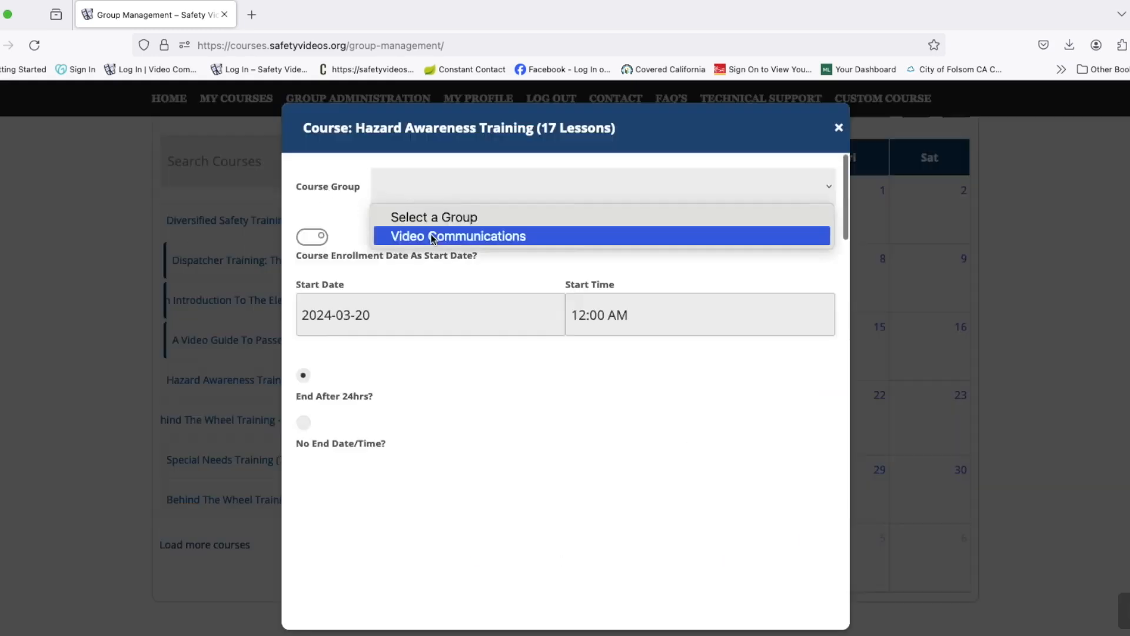
{"action": "left_click", "coordinate": [457, 236]}
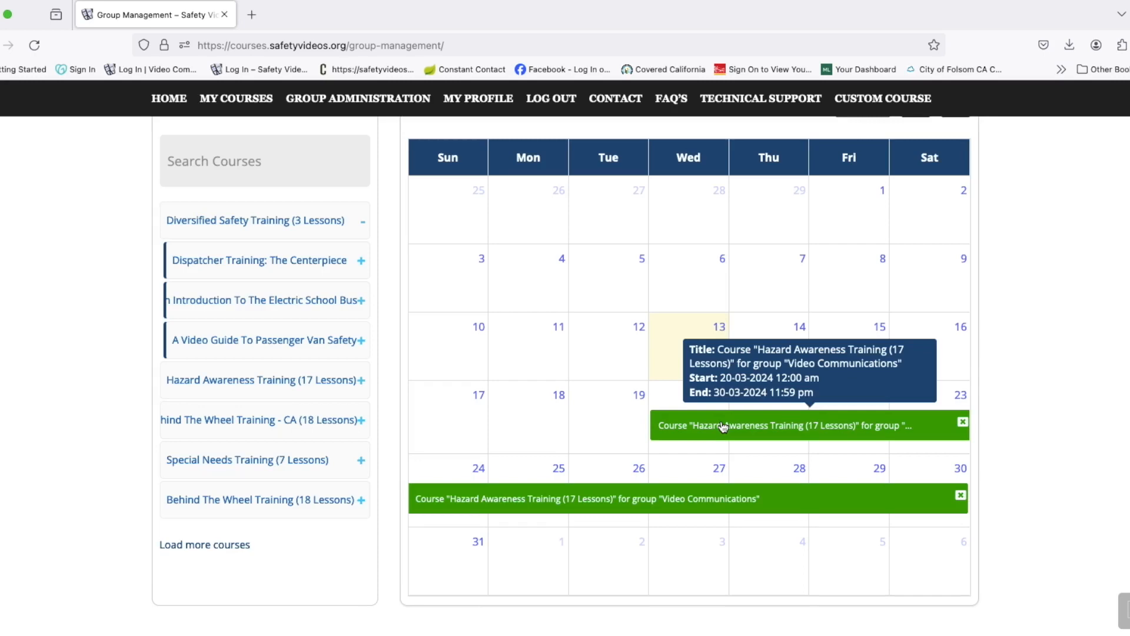
{"action": "mouse_move", "coordinate": [311, 583]}
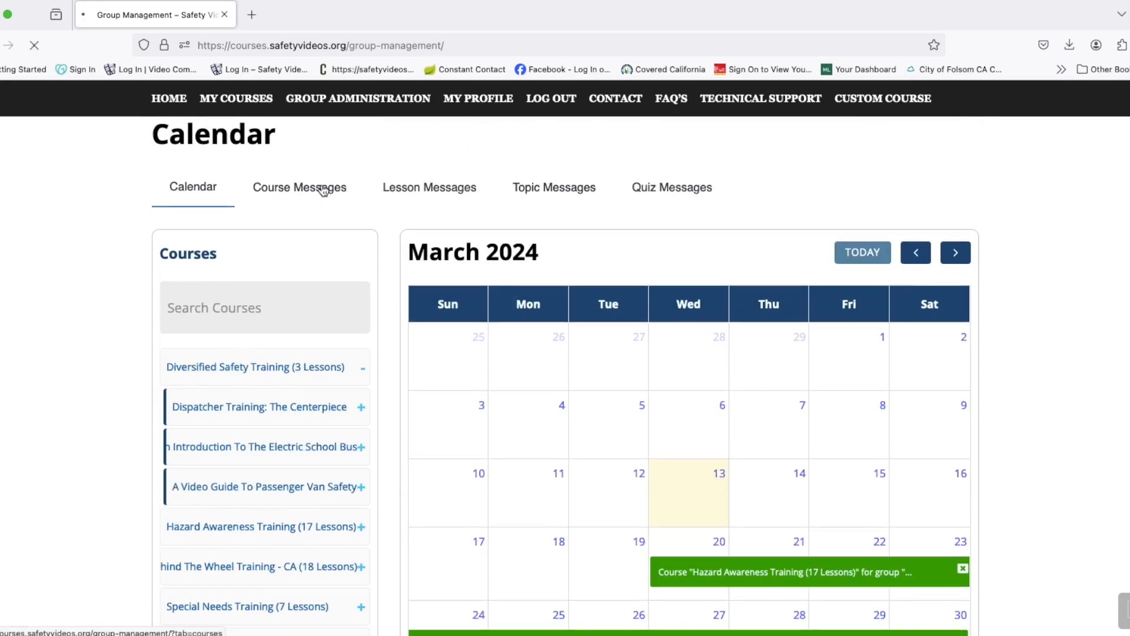
Add a finish-the-full-course-by-due-date note signed 'Your Supervisor' to the scheduled-course message and save.
{"action": "left_click", "coordinate": [299, 187]}
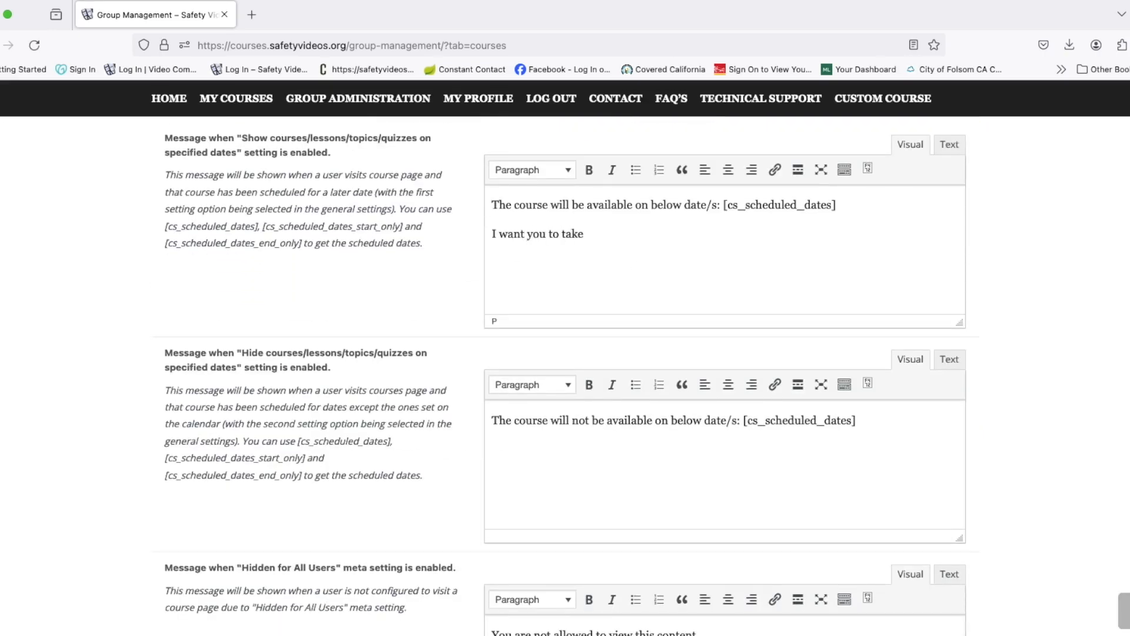
{"action": "type", "text": "the full course by the due date. After you finish that course you can continue onto the special needs training course."}
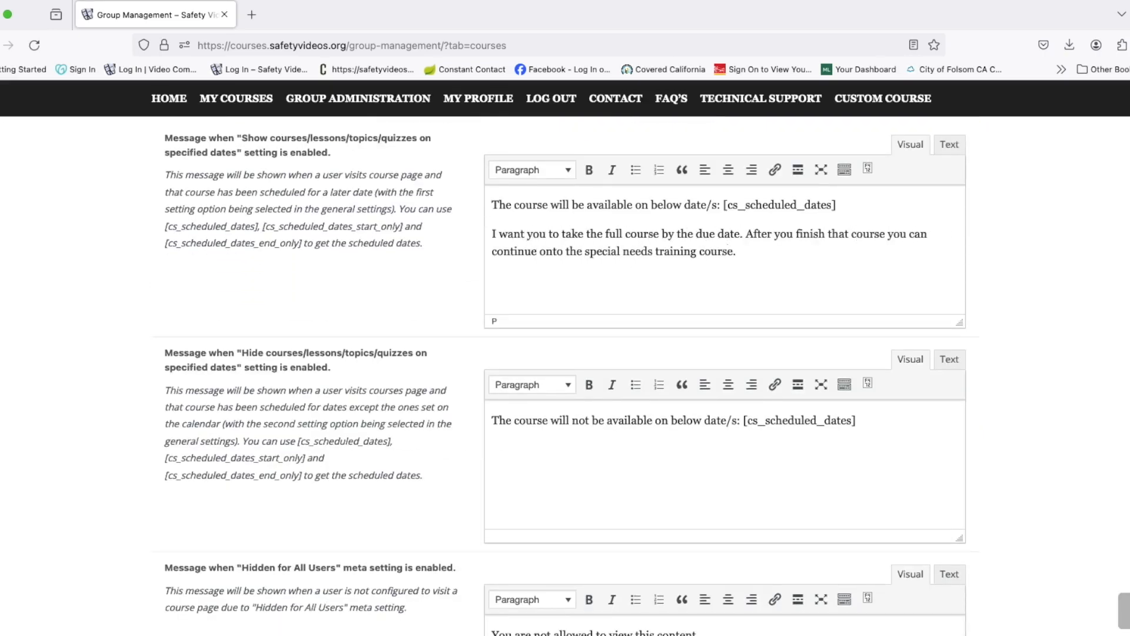
{"action": "type", "text": "Your Supervisor"}
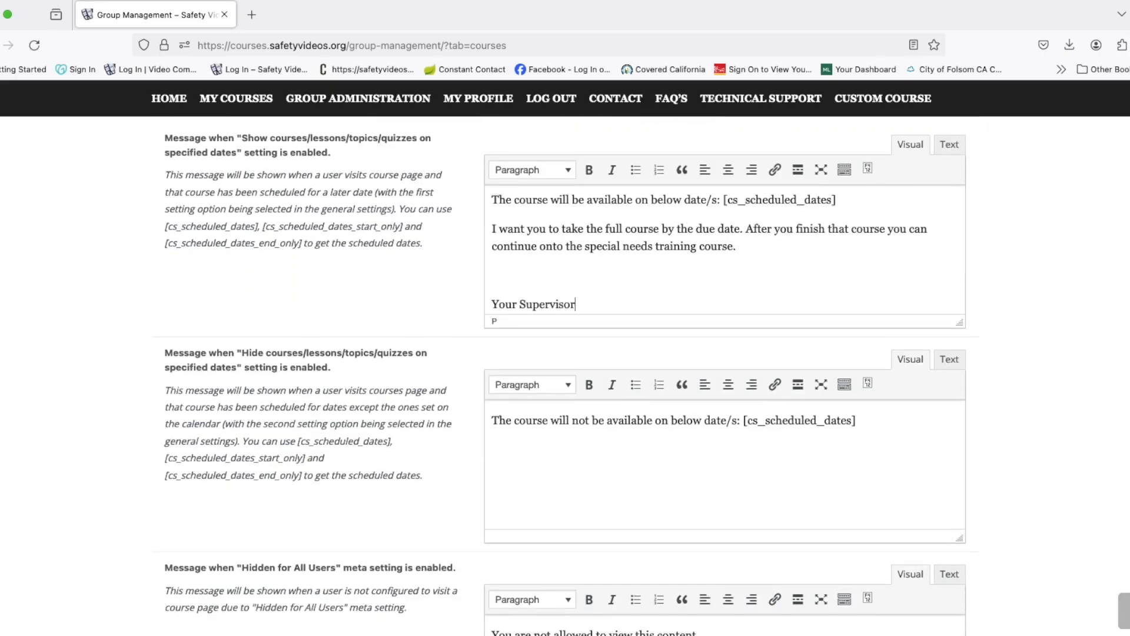
{"action": "scroll", "scroll_direction": "down", "scroll_amount": 3}
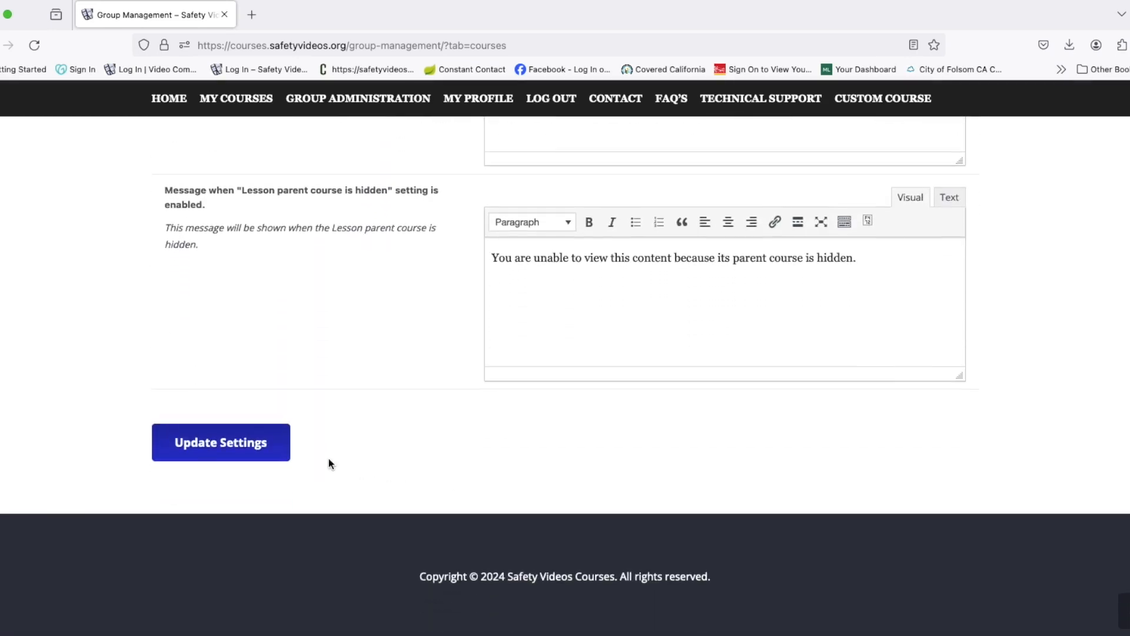
{"action": "left_click", "coordinate": [221, 442]}
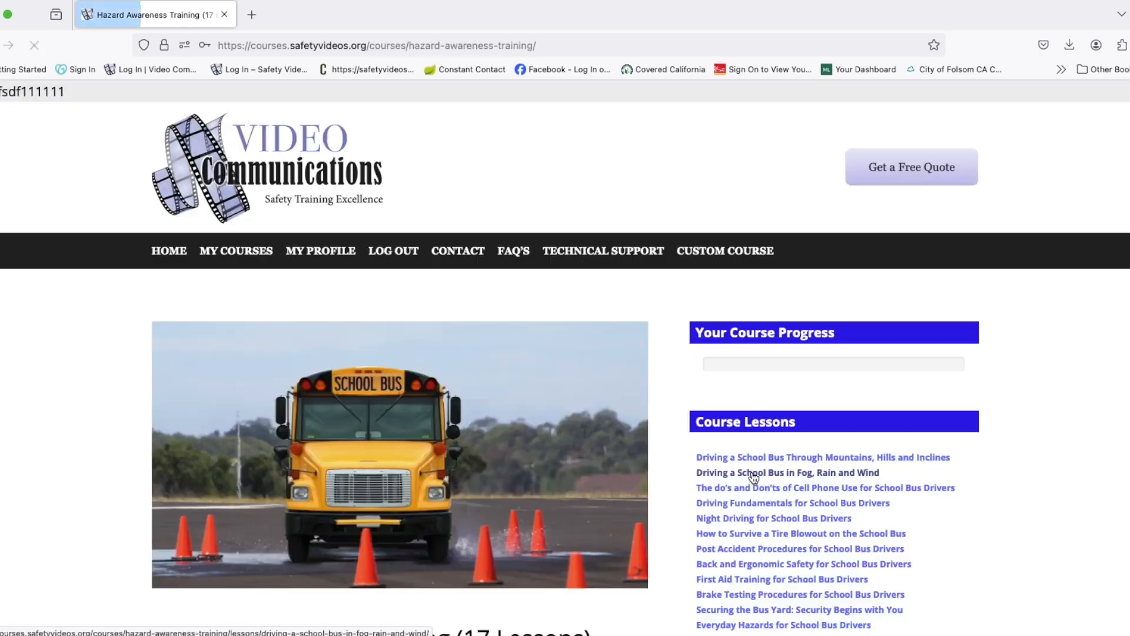
Return to the calendar and open Behind the Wheel Training's scheduling form on 20 March.
{"action": "scroll", "scroll_direction": "down", "scroll_amount": 3}
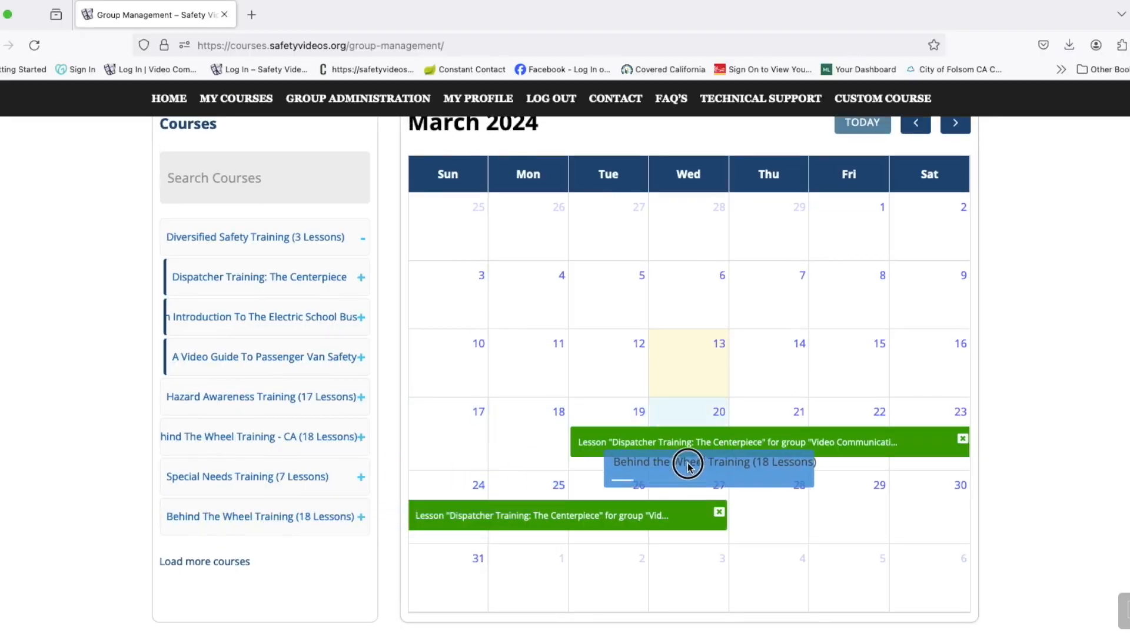
{"action": "left_click", "coordinate": [688, 464]}
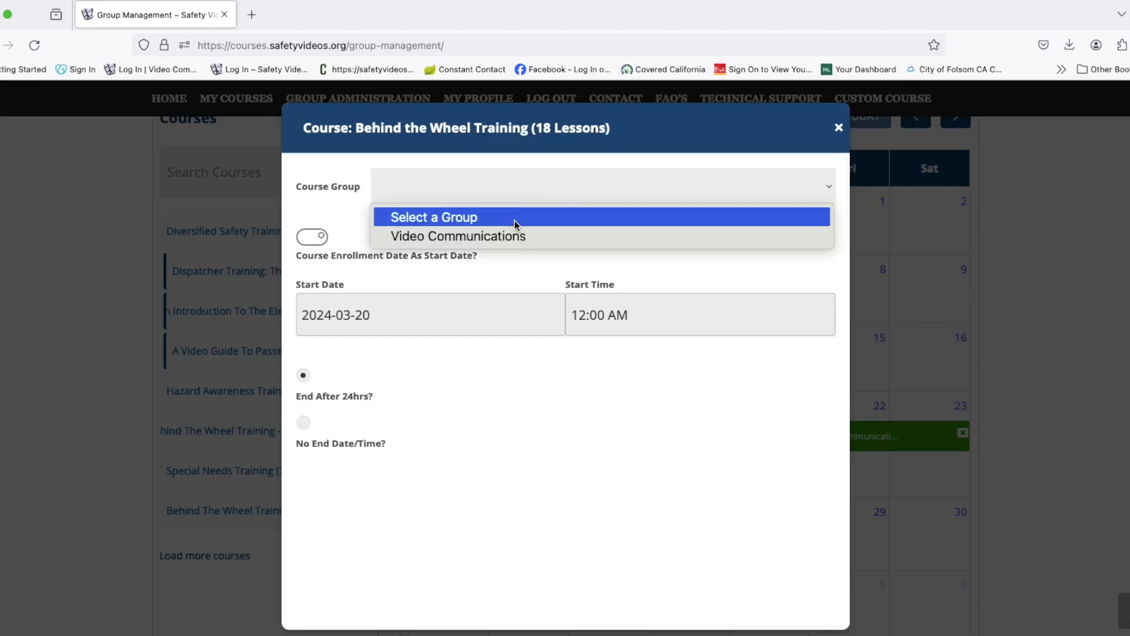